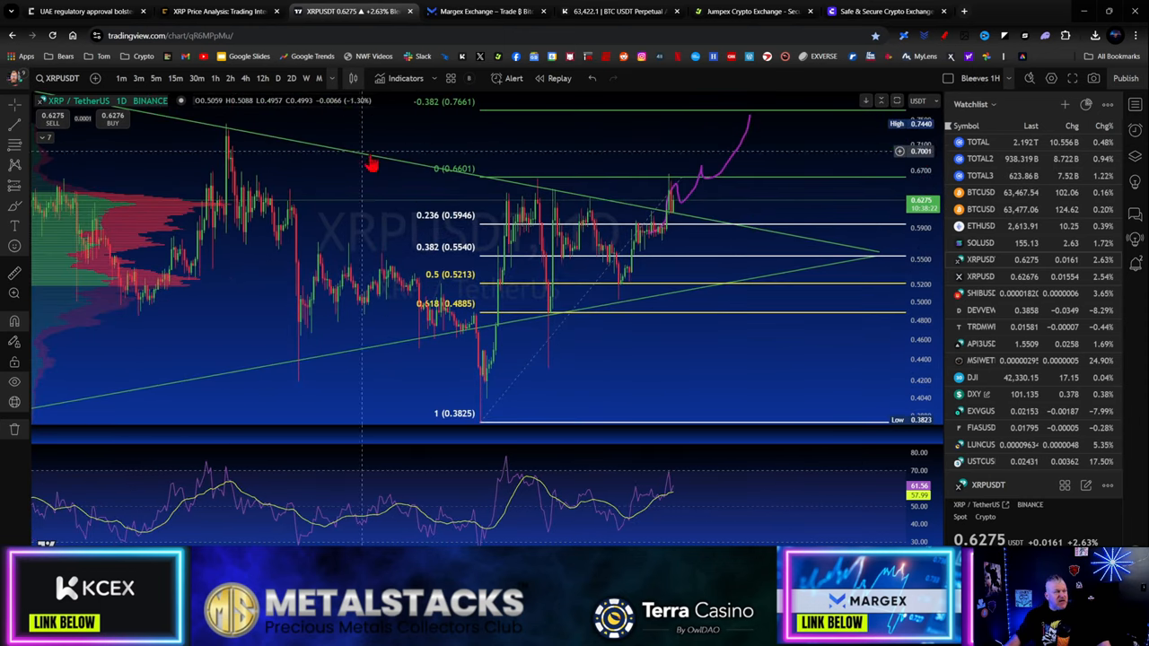
mouse_move(442, 309)
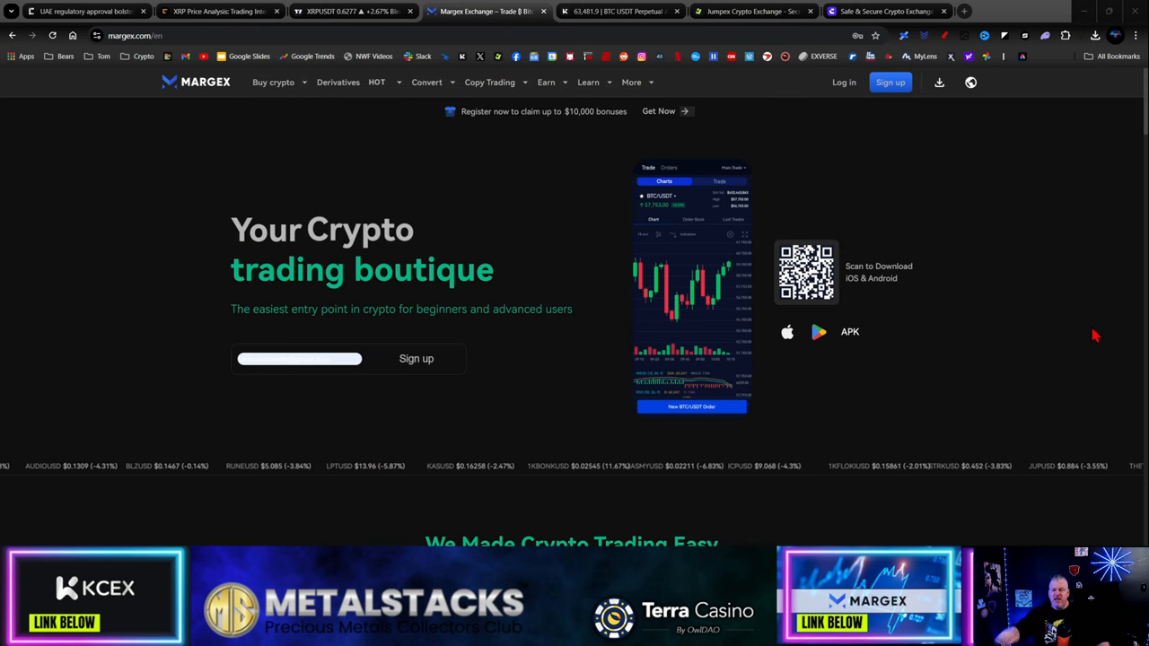
- Switch through the KCEX BTC futures page to the Jumpex exchange login page
click(618, 11)
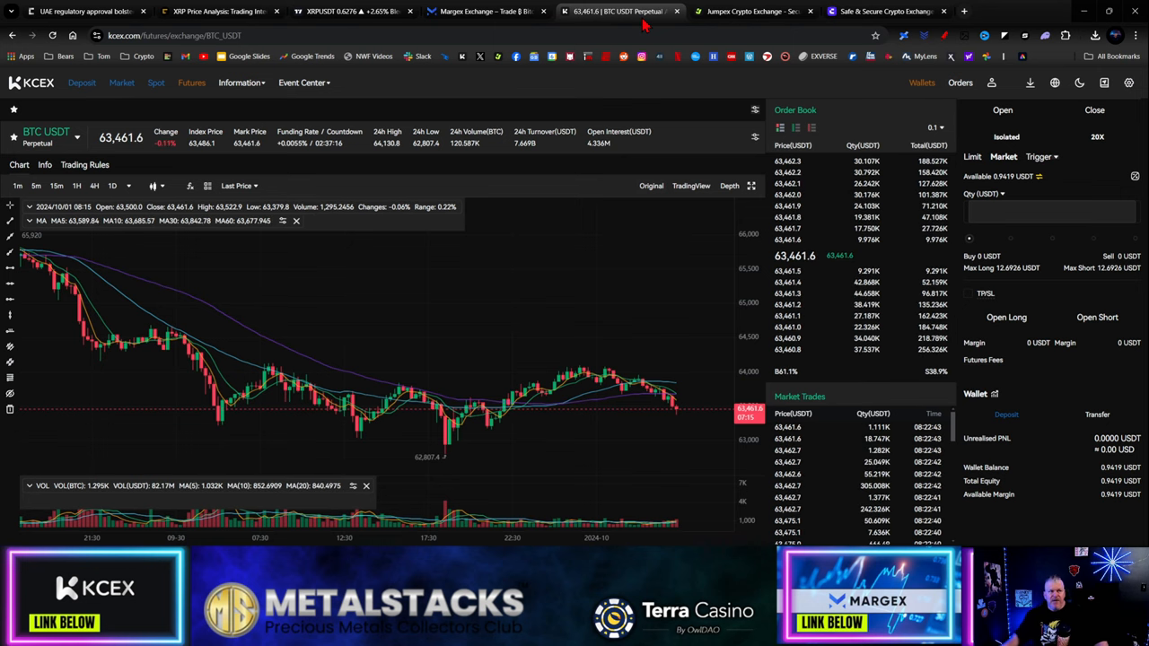
click(752, 10)
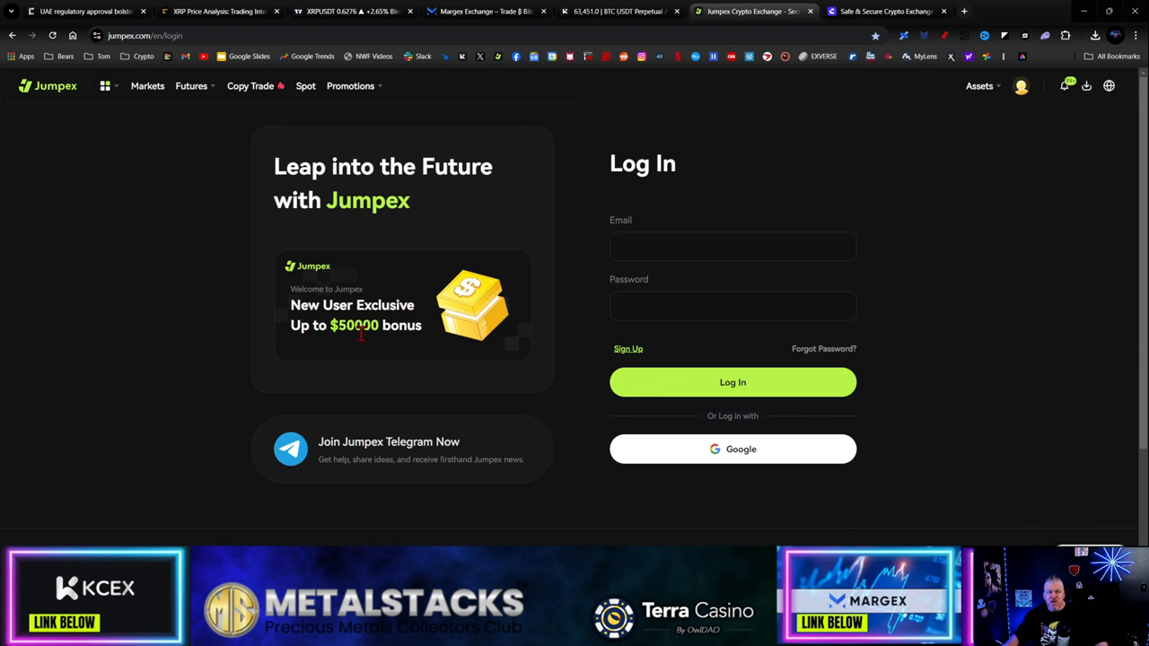
click(883, 11)
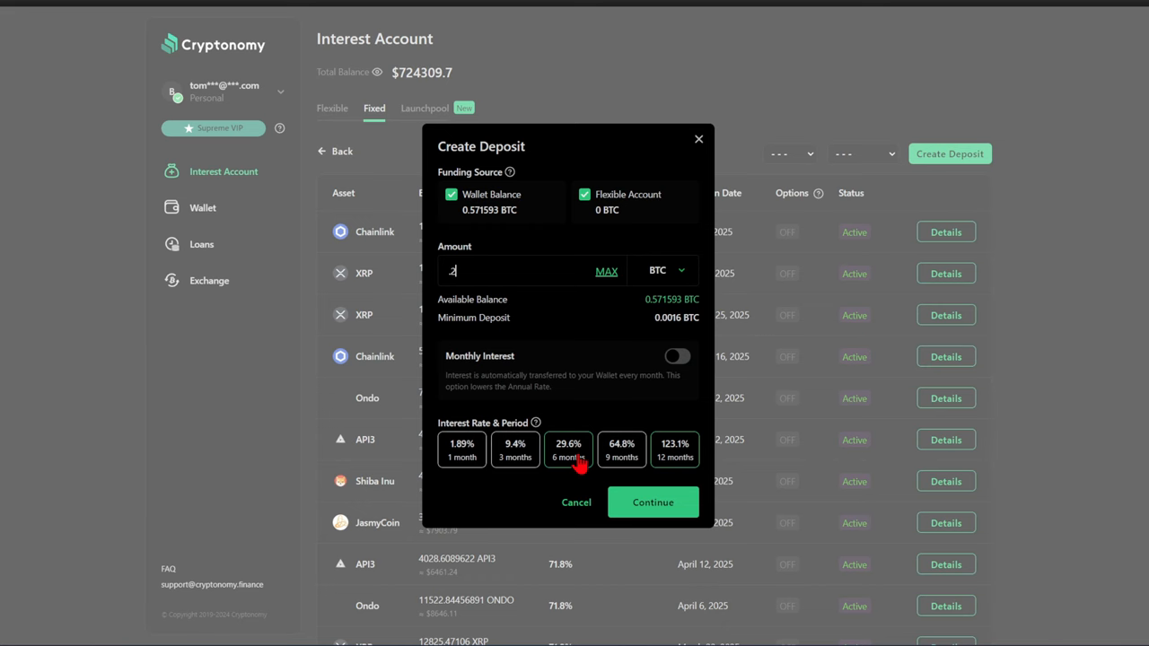
- Request a 0.2 BTC fixed deposit for 6 months at 29.6%
text(.2)
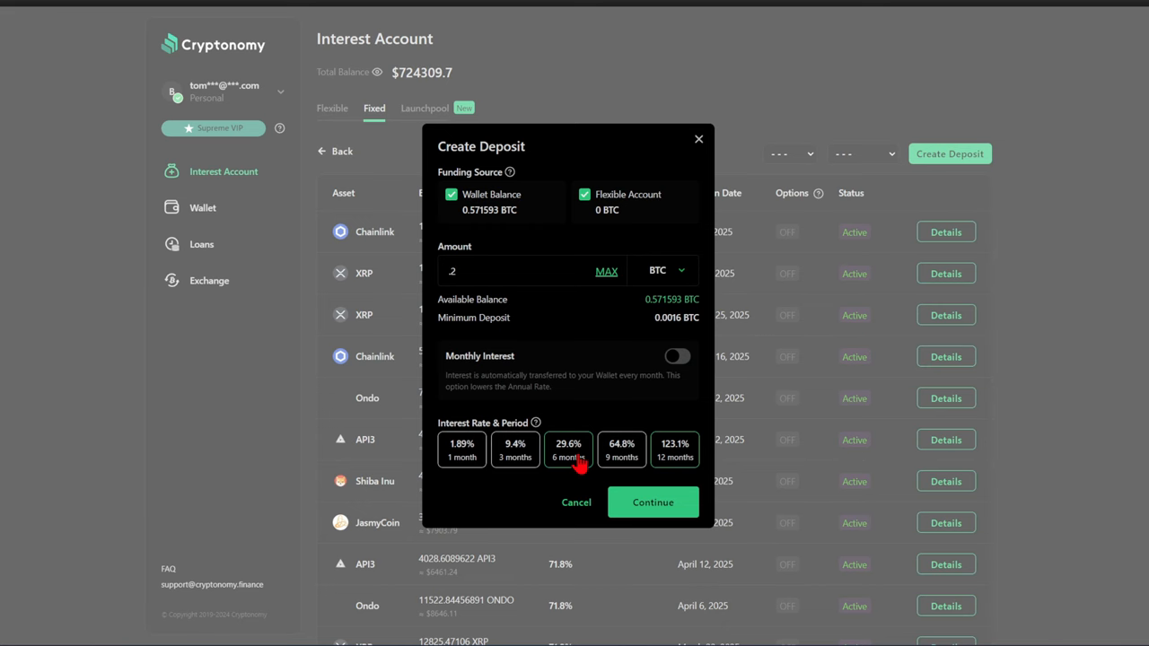
click(653, 502)
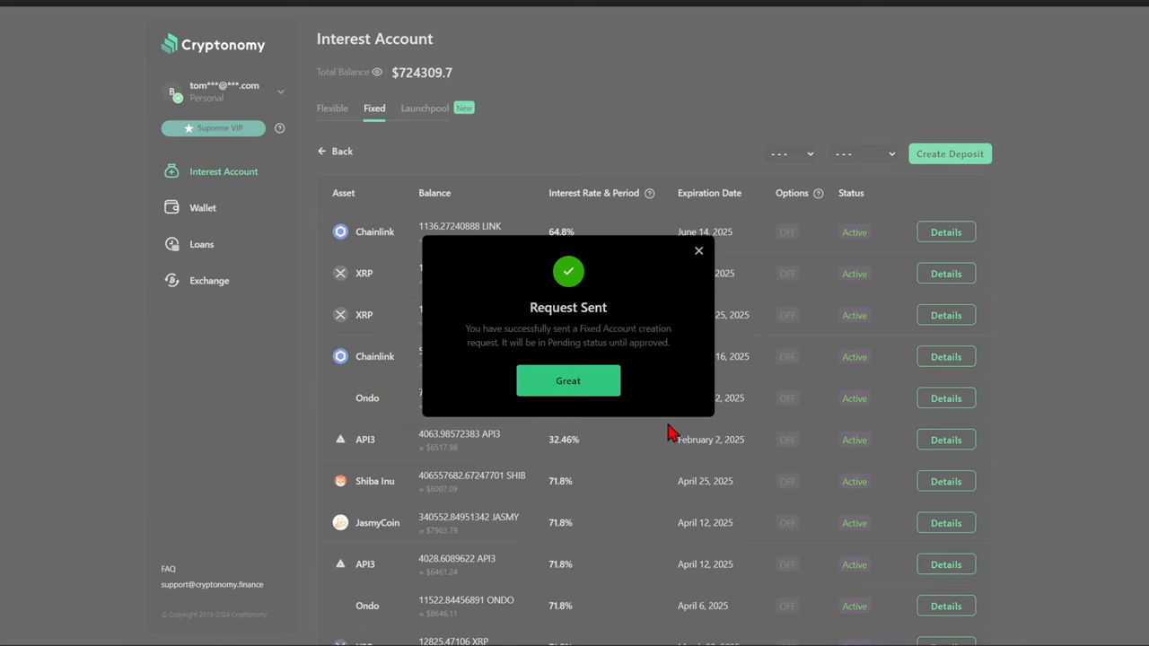
- Dismiss the confirmation, check Launchpool past events, then view wallet balances showing BTC at 0.371593
click(567, 380)
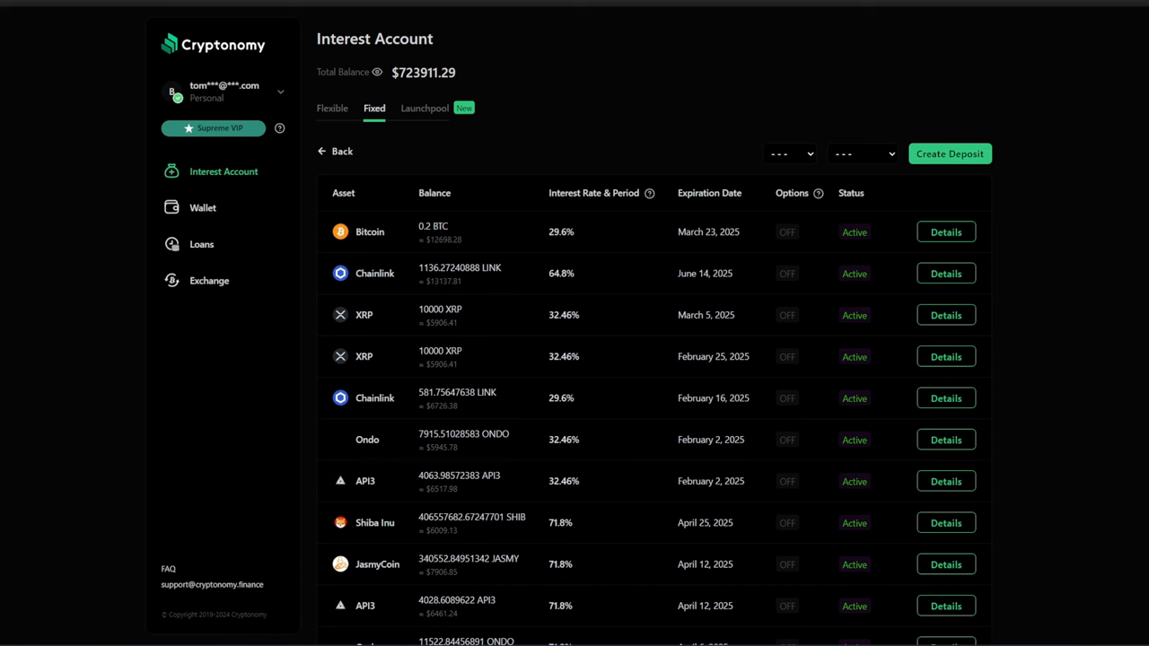
click(424, 107)
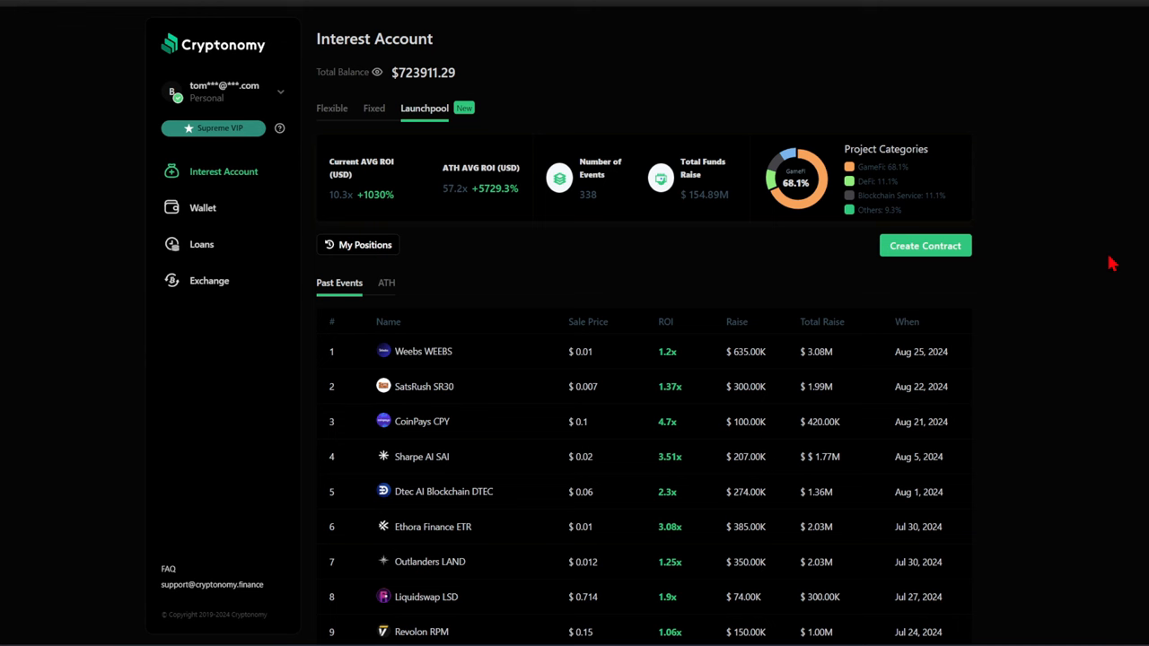
click(201, 208)
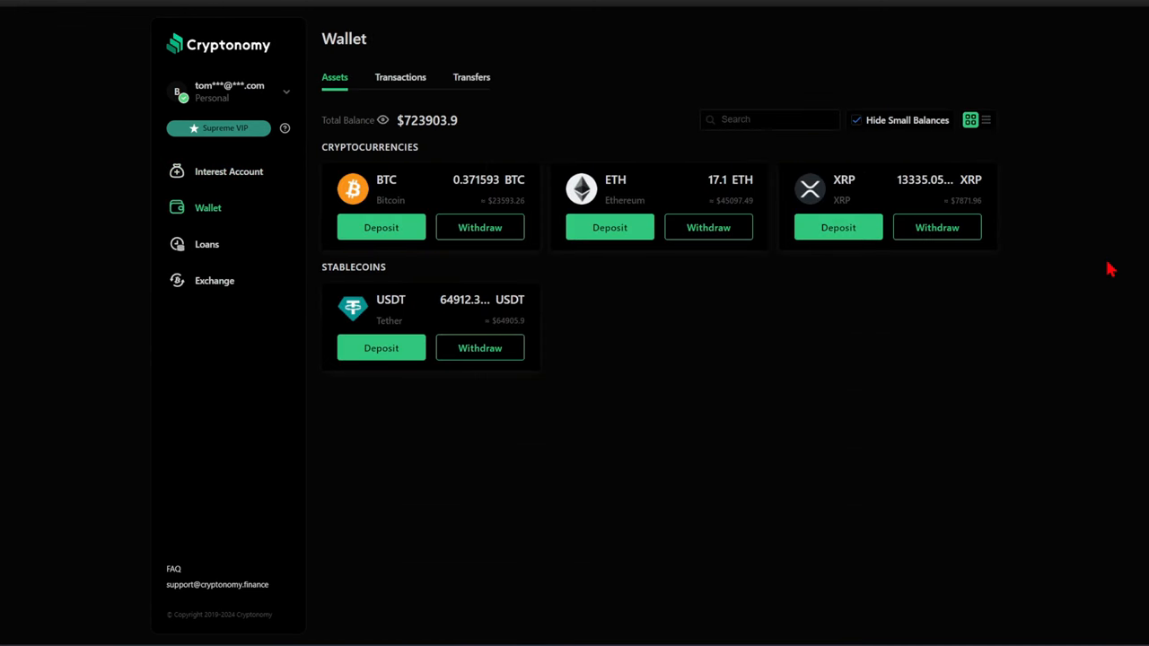